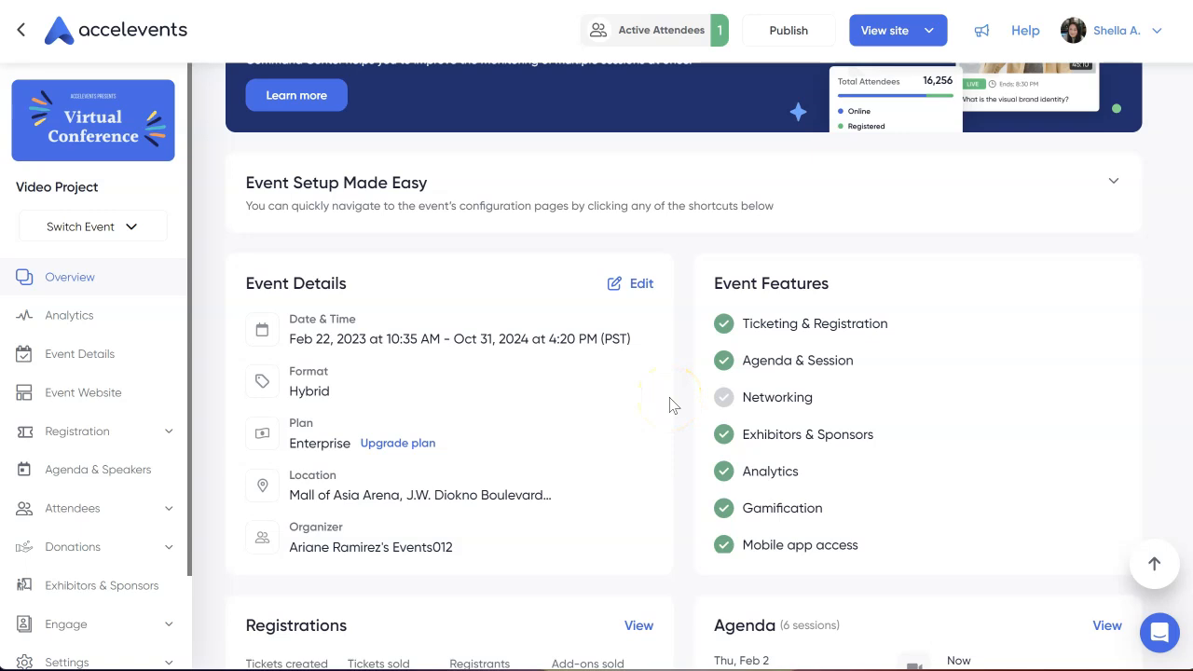
mouse_move(671, 391)
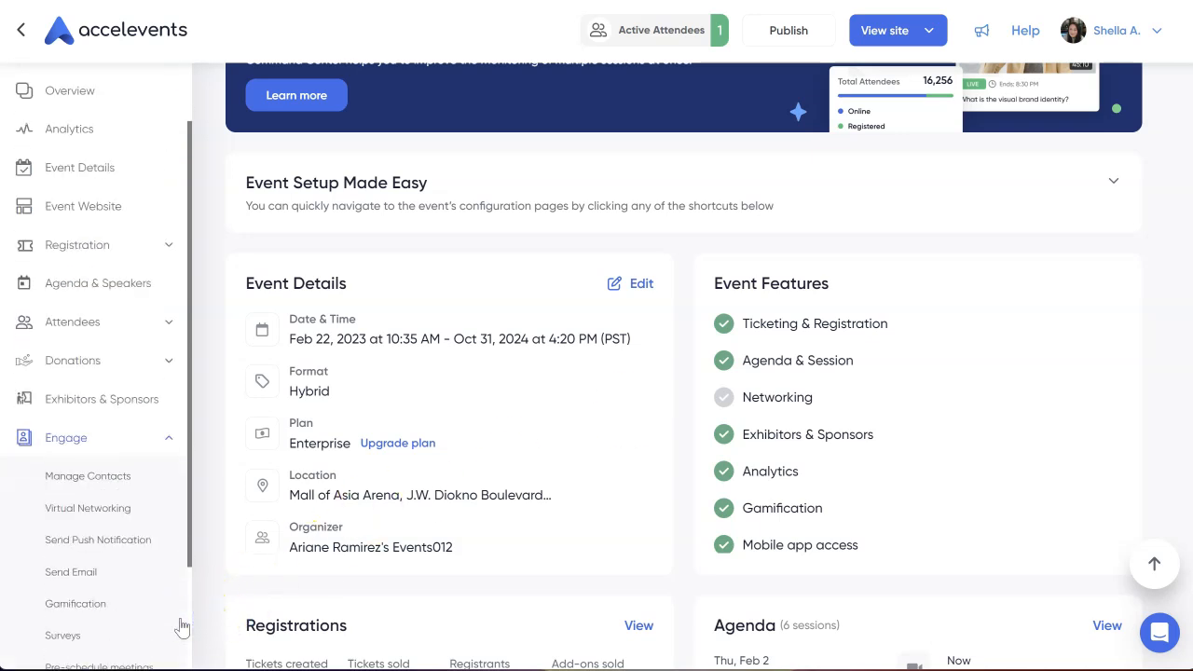
Begin a new email from Engage > Send Email, recipients defaulting to All Contacts
left_click(70, 570)
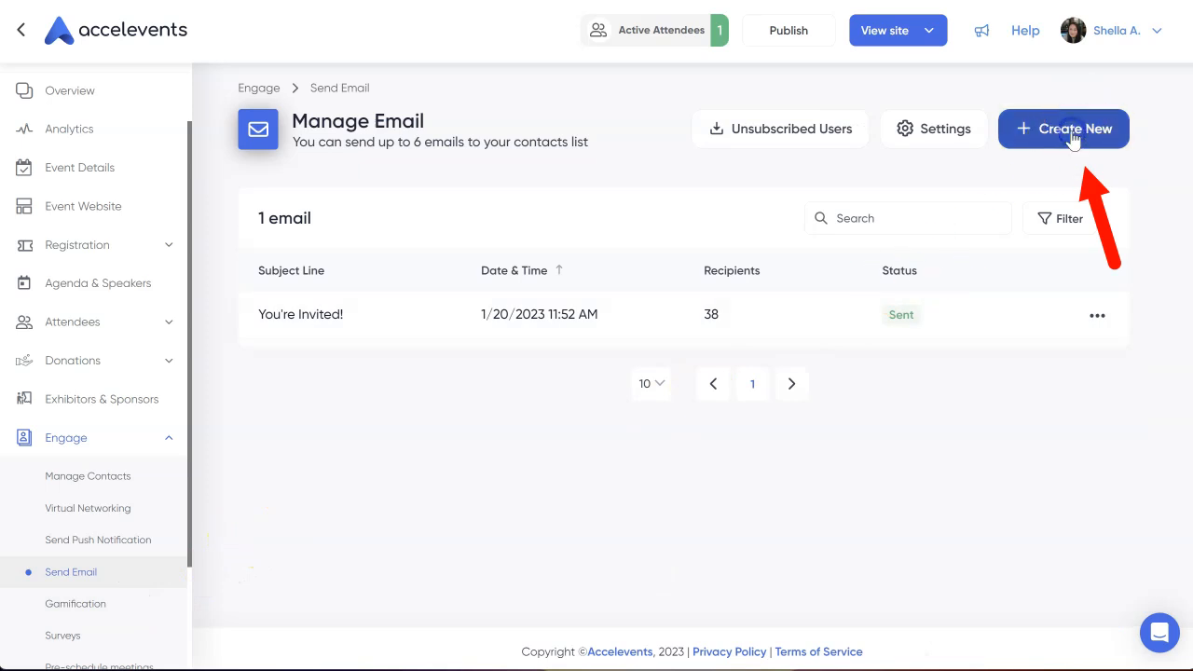
left_click(1062, 129)
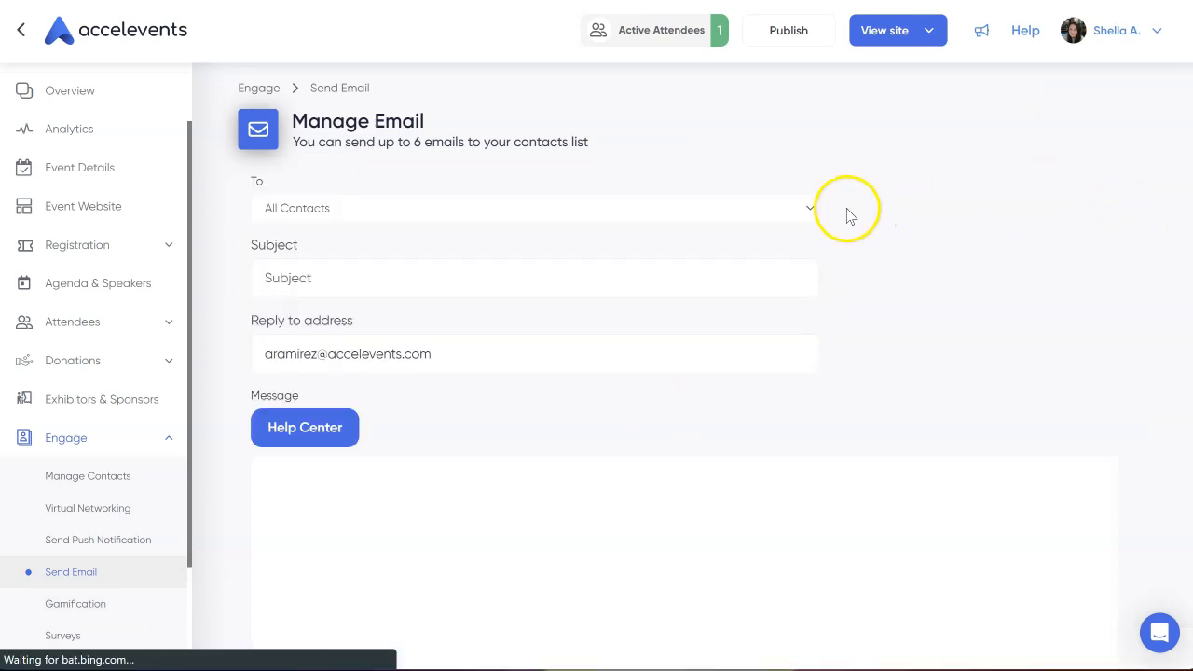
Address the email to All Attendees/Buyers with subject "Thanks for joining!"
left_click(533, 208)
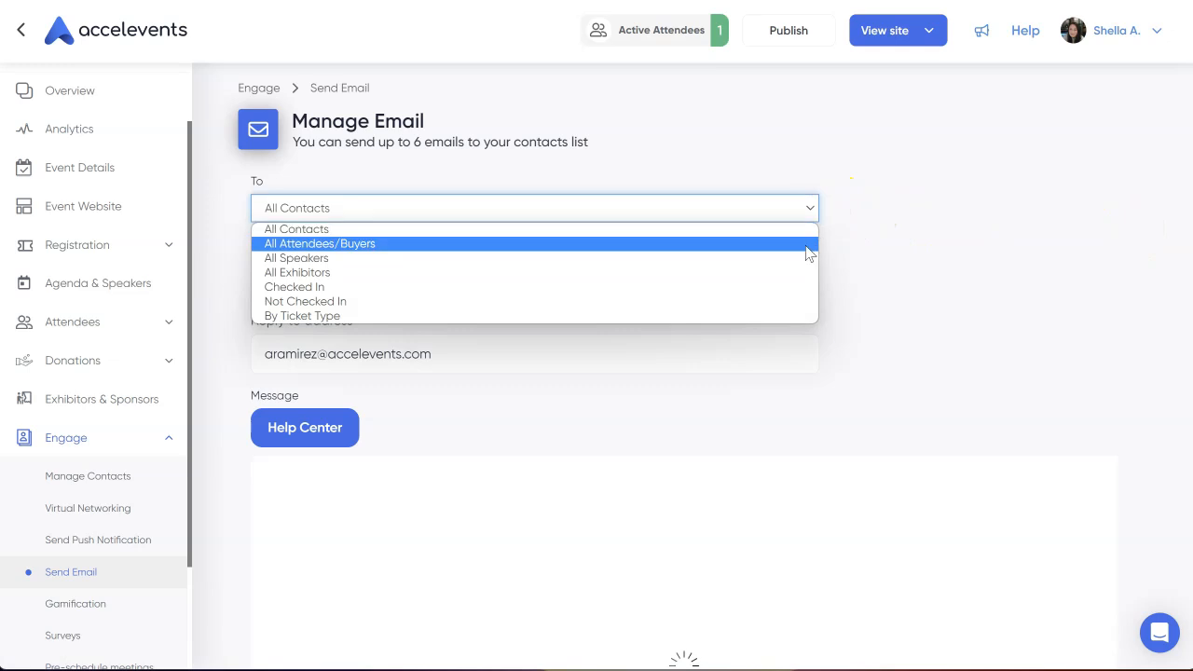
left_click(321, 242)
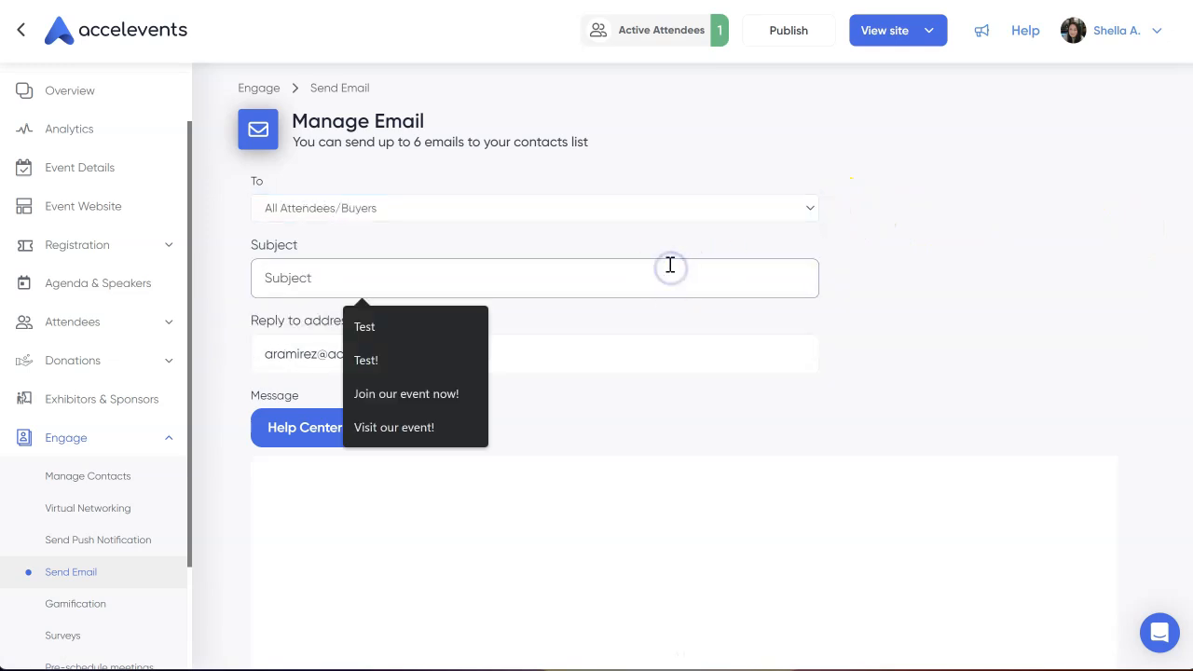
type("Thanks for joining!")
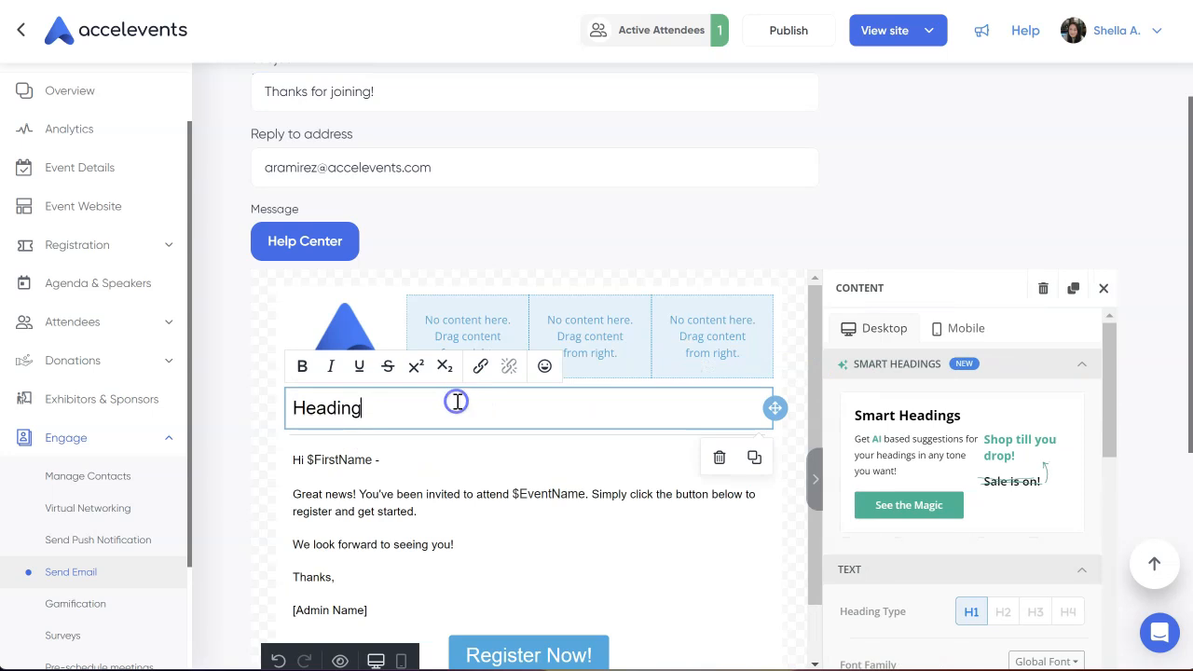
Write the body: "Thank you for joining our event. We look forward to having you in our next one!"
type("Thank you for joining our event. We look forward")
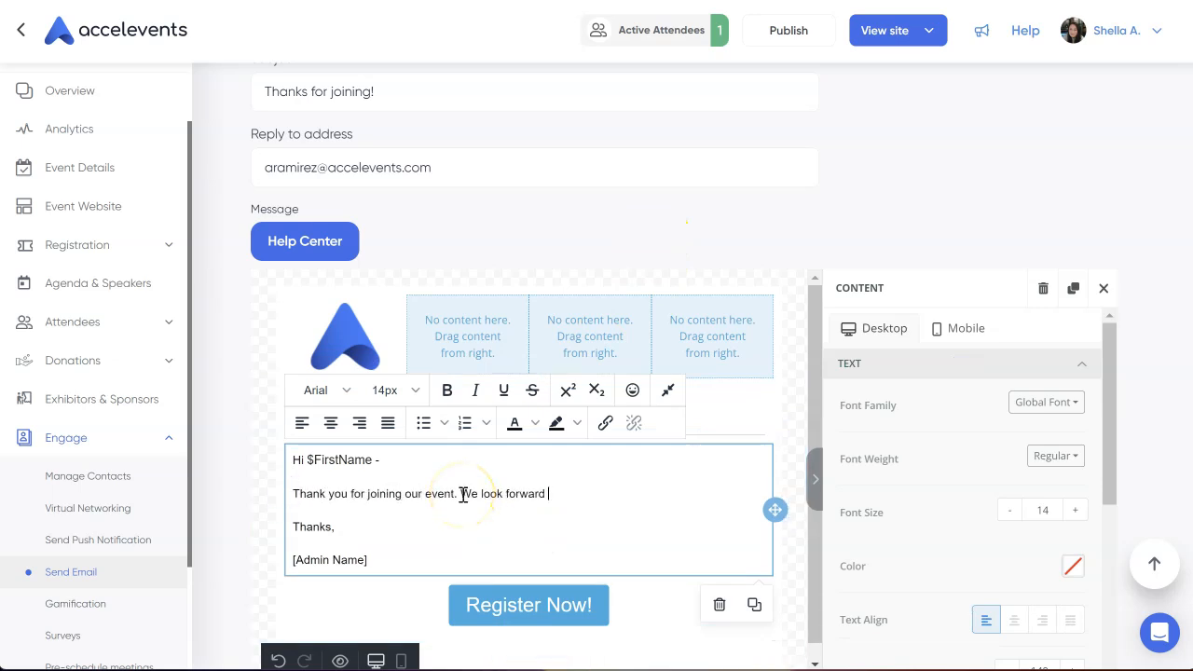
type("to having you in our next one!")
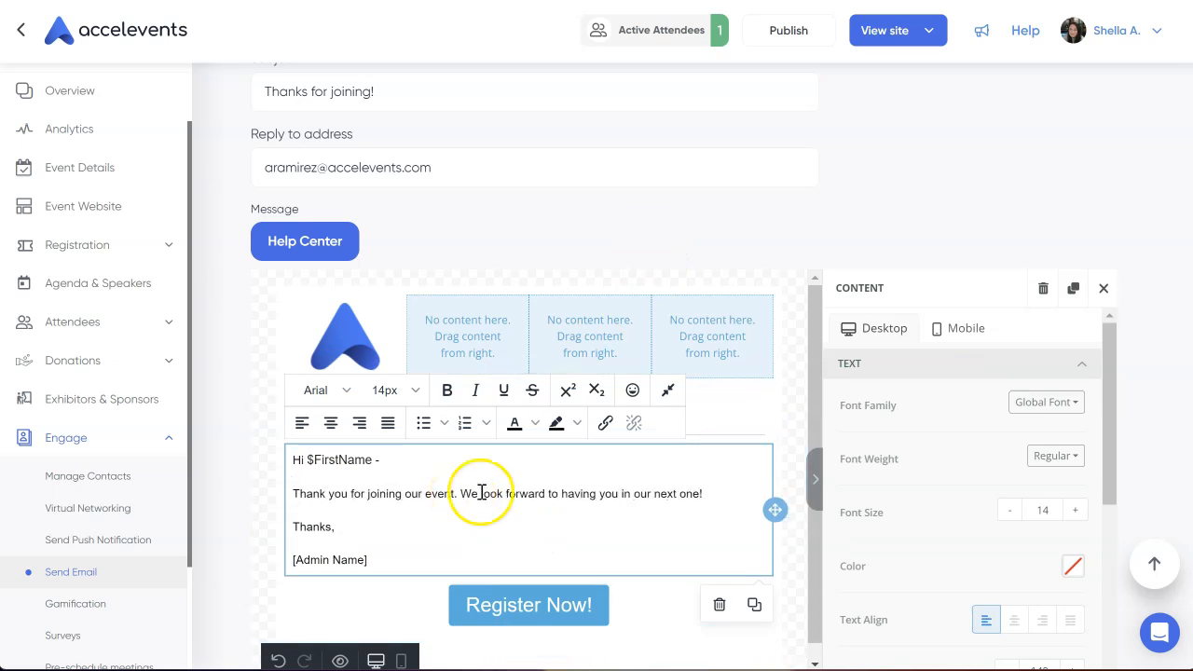
Save the email as a draft, then send it now to the 44 All Attendees/Buyers recipients
scroll("down", 3)
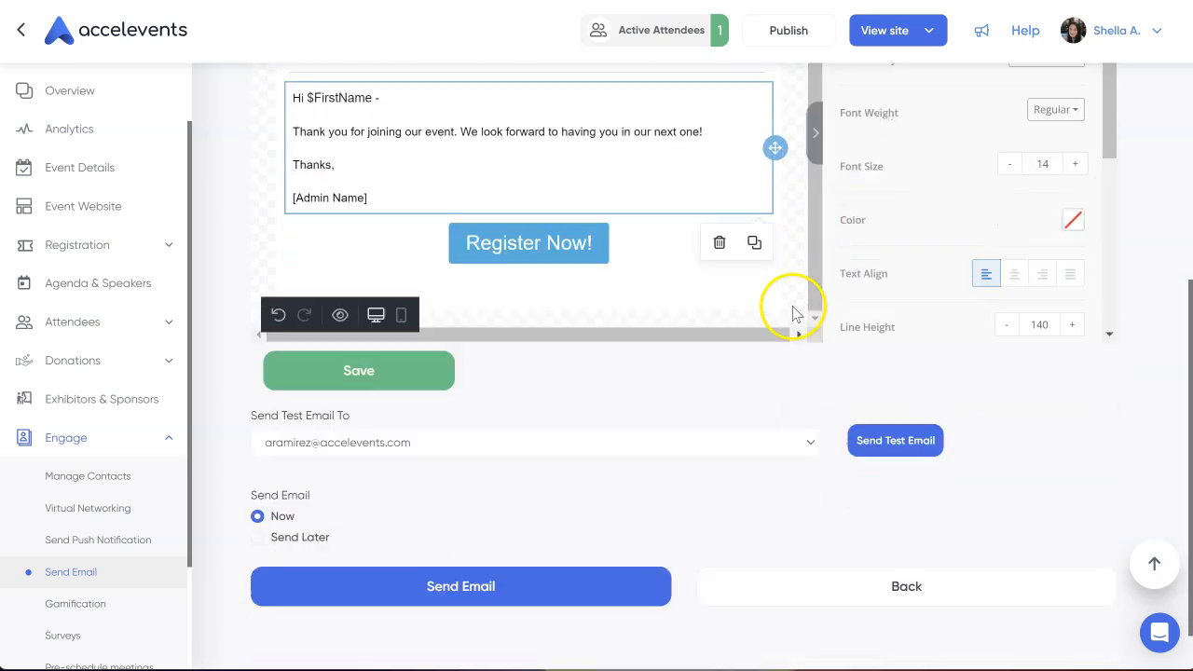
left_click(357, 369)
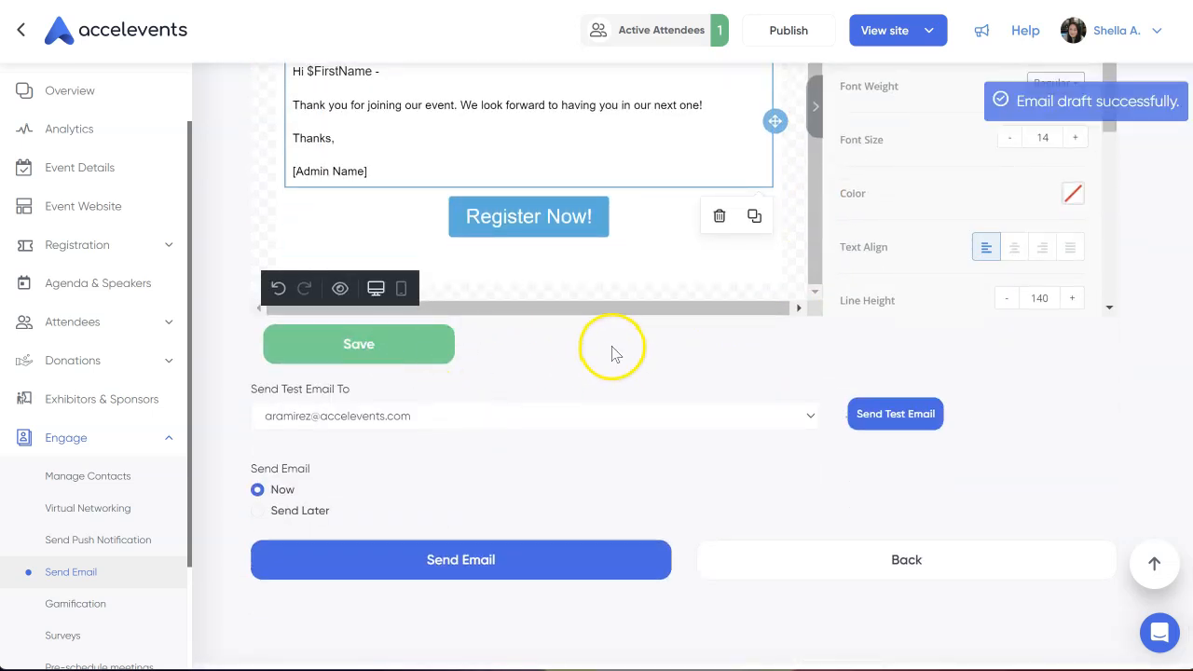
mouse_move(223, 540)
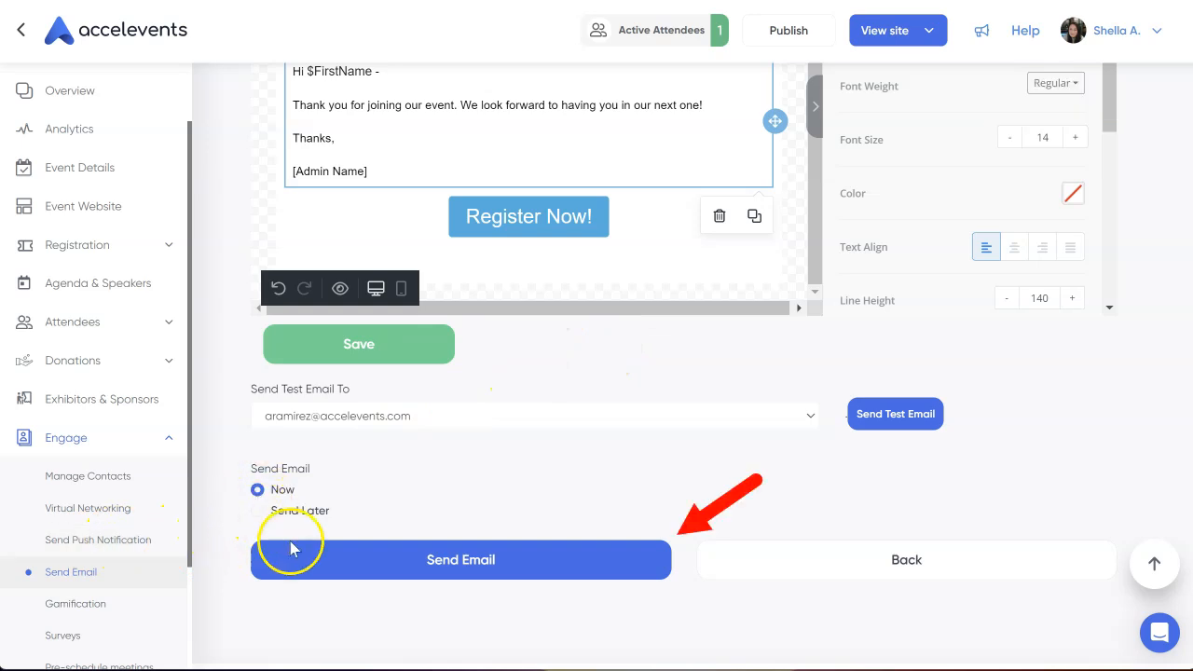
left_click(460, 559)
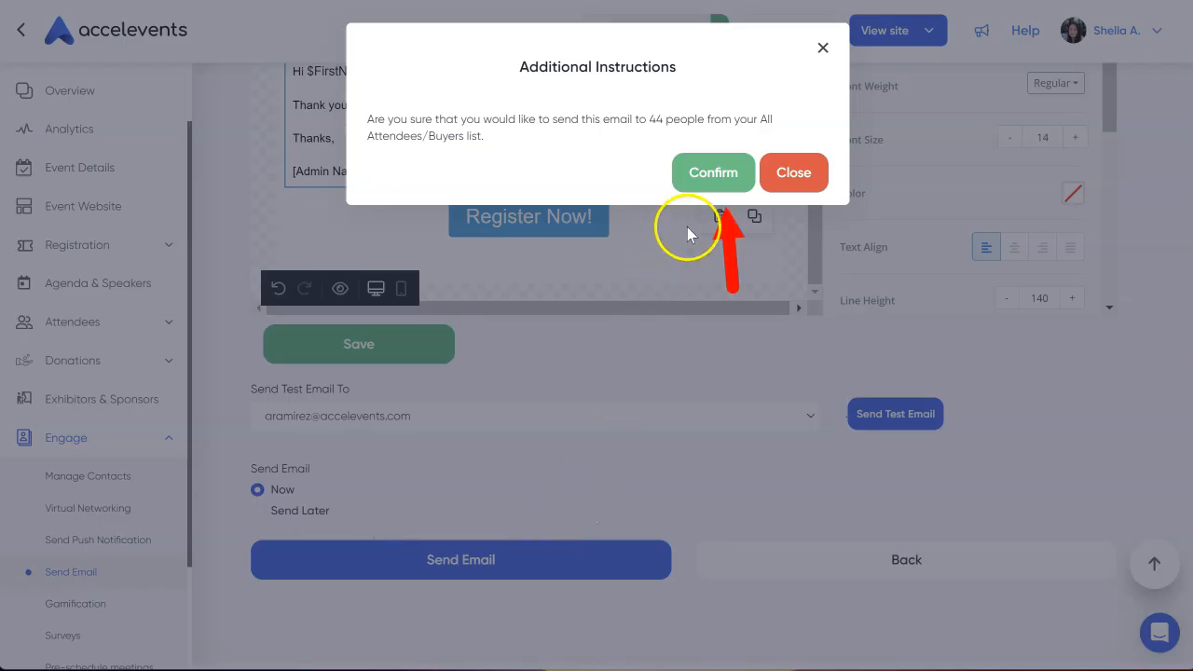
left_click(794, 171)
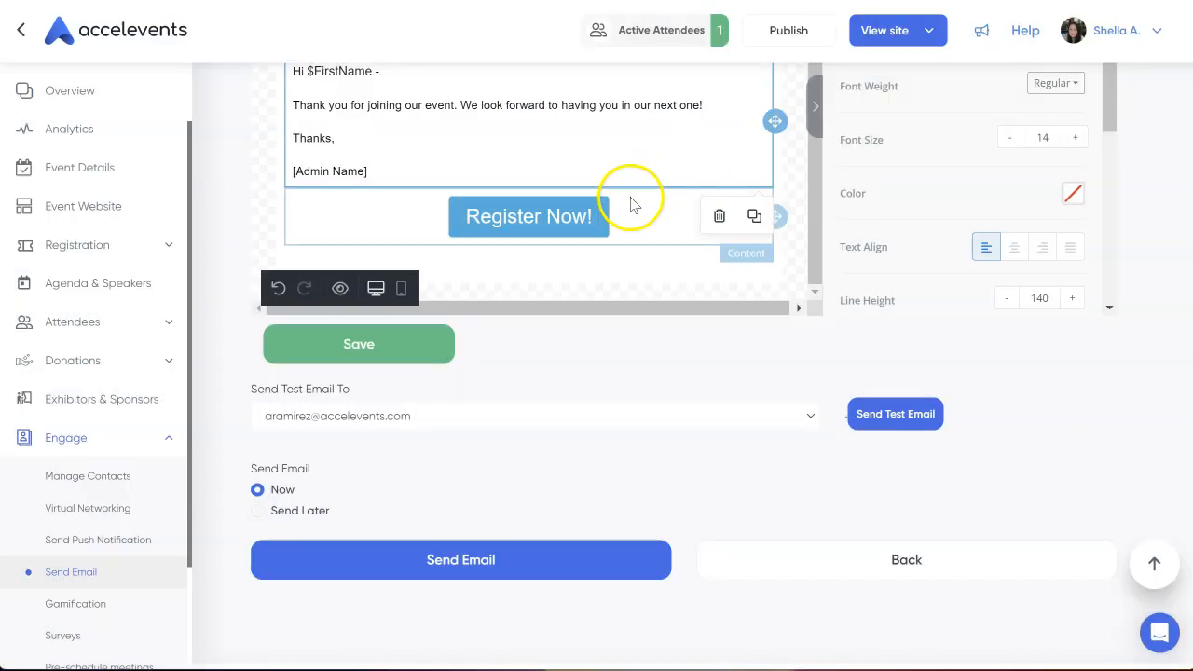